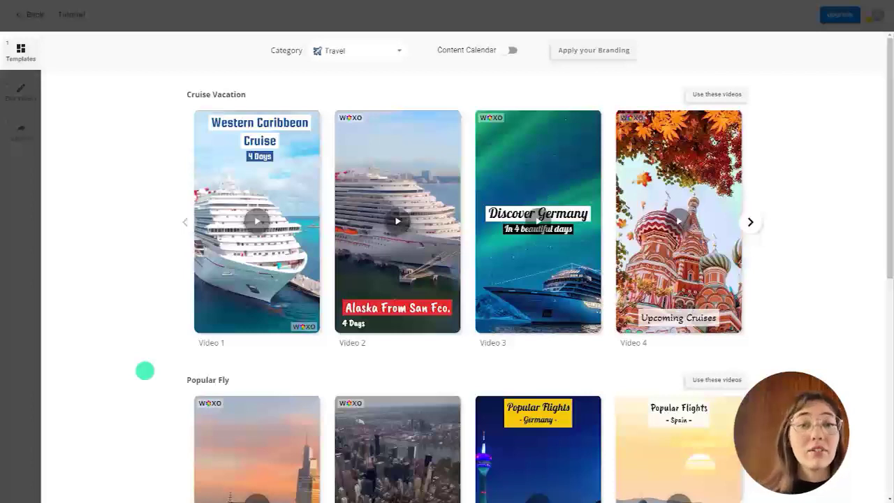
Leave the Cruise Vacation set and switch the template category to Quote of the Day.
click(356, 50)
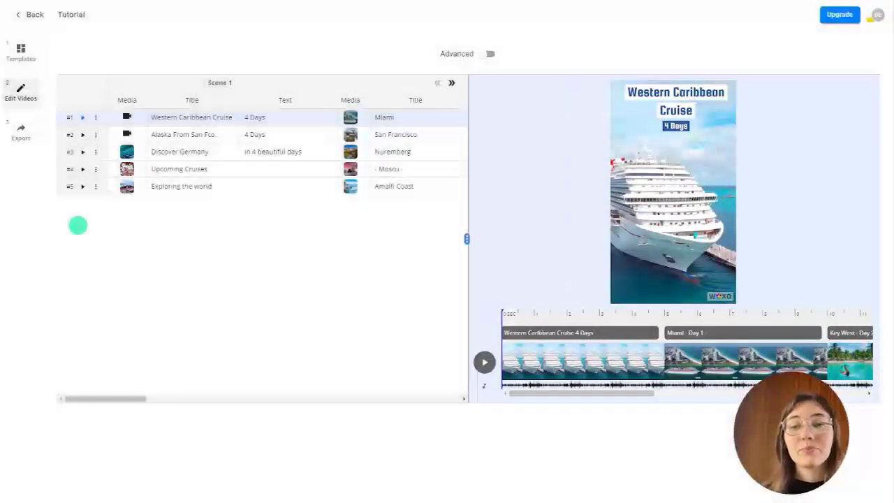
click(20, 132)
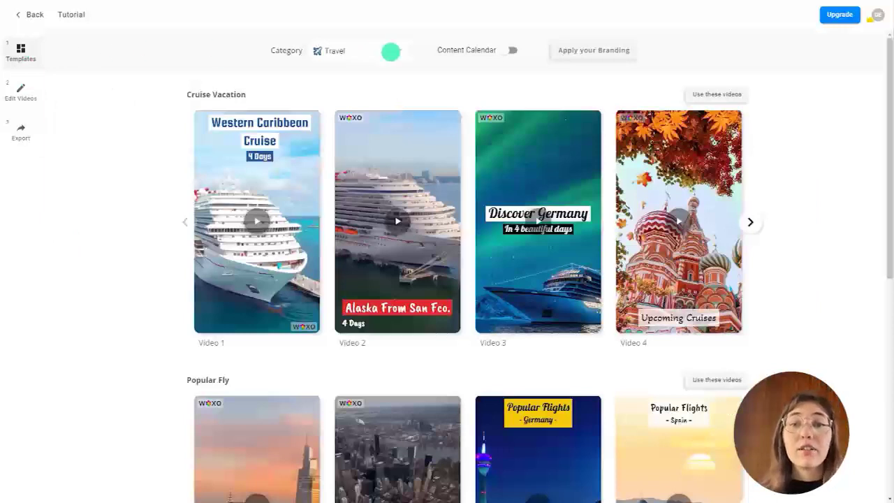
click(358, 51)
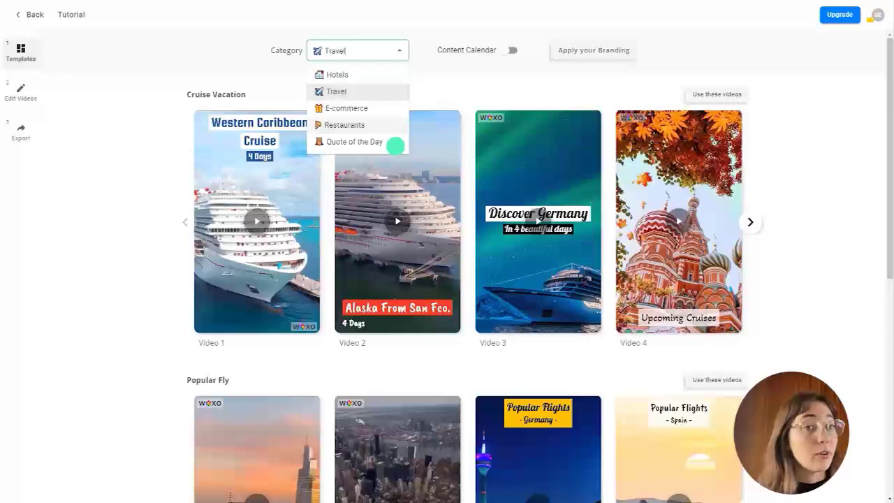
click(355, 142)
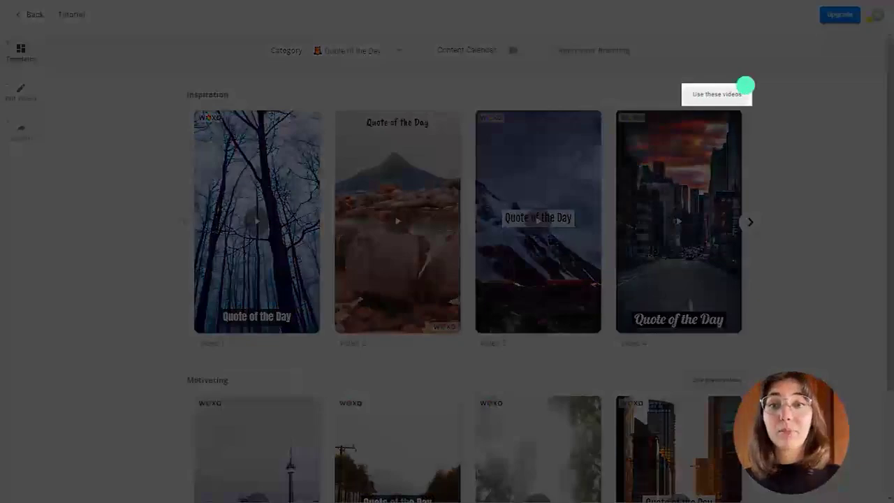
Load the Inspiration quote set's five scenes into the editor and review the table.
click(715, 93)
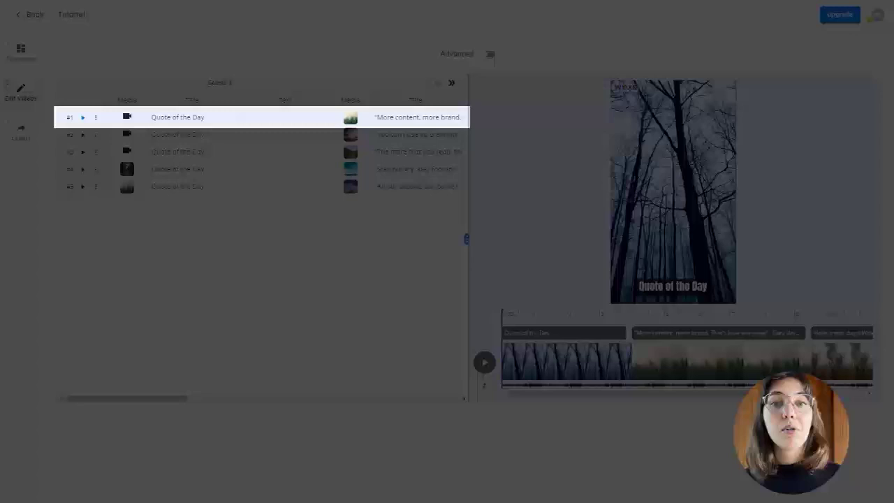
click(177, 151)
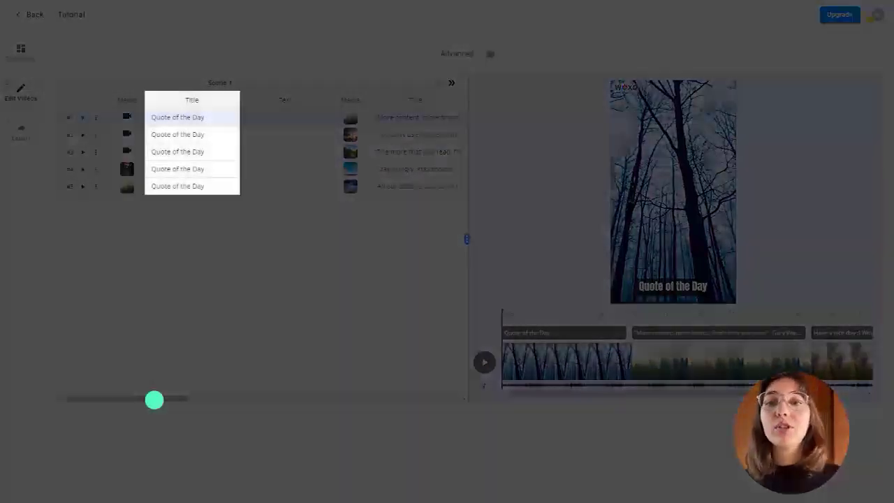
drag(154, 400, 370, 400)
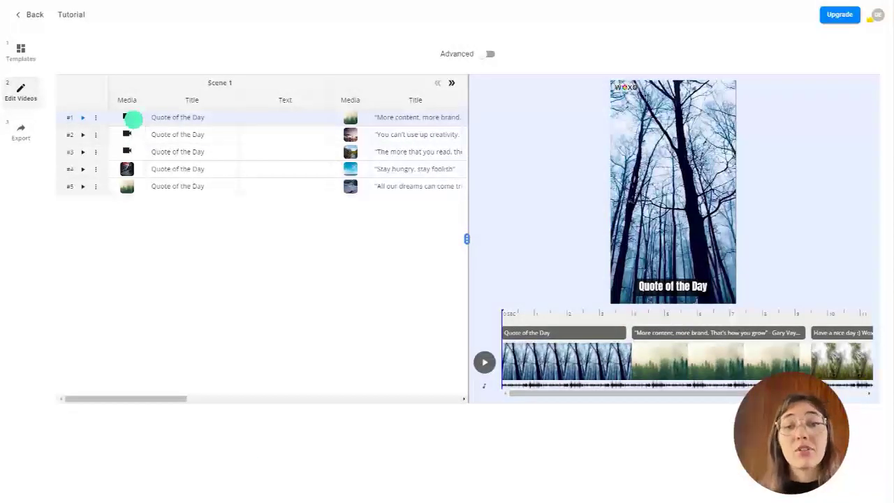
Swap video 1's bare-trees background for a colourful map Pexels clip from the Library.
click(133, 117)
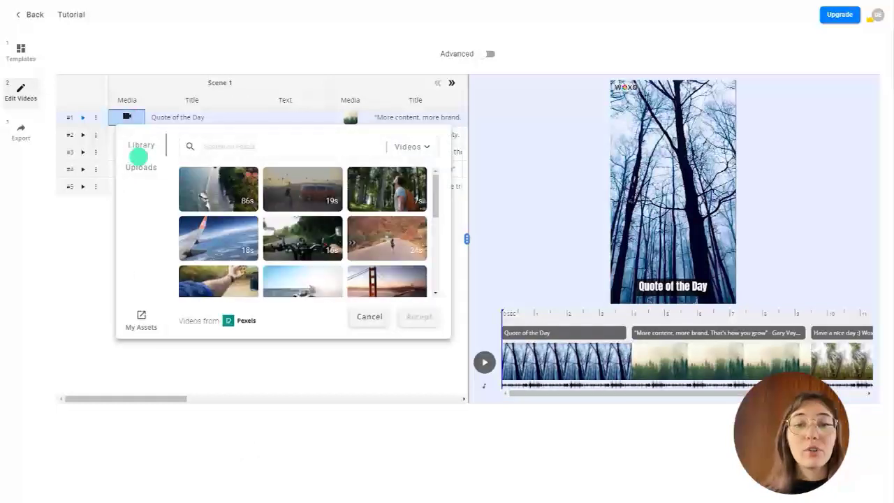
click(141, 166)
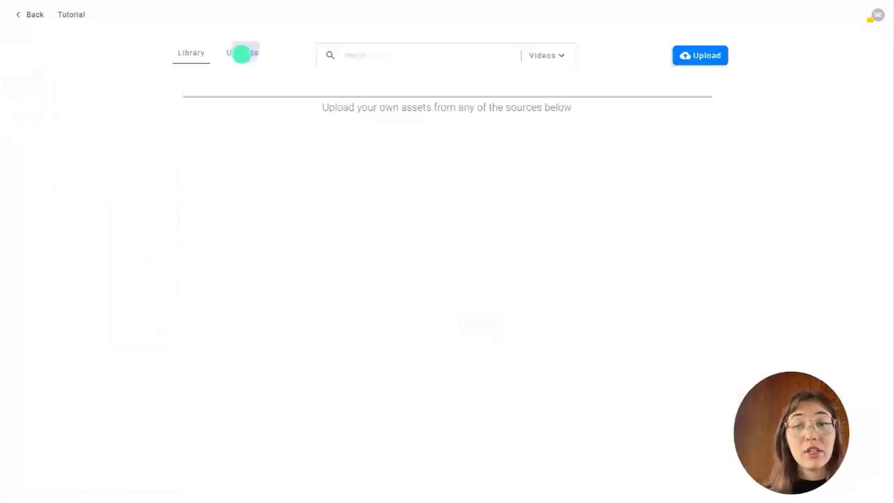
click(241, 53)
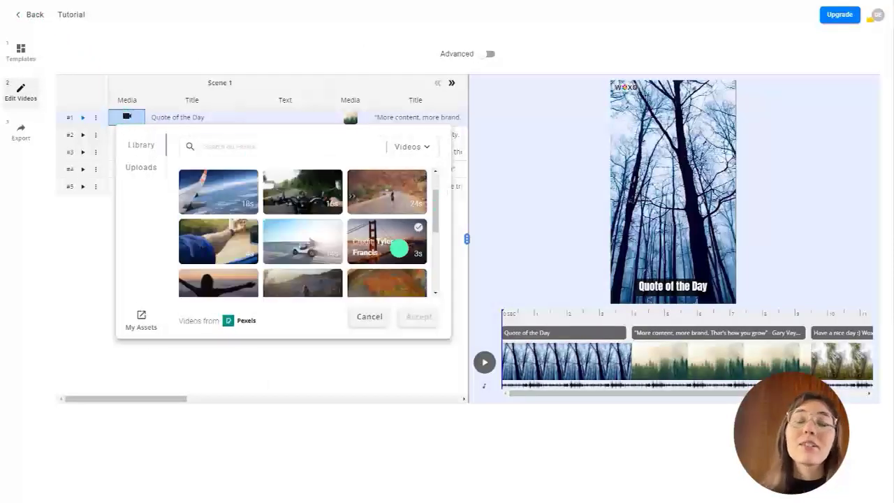
click(387, 282)
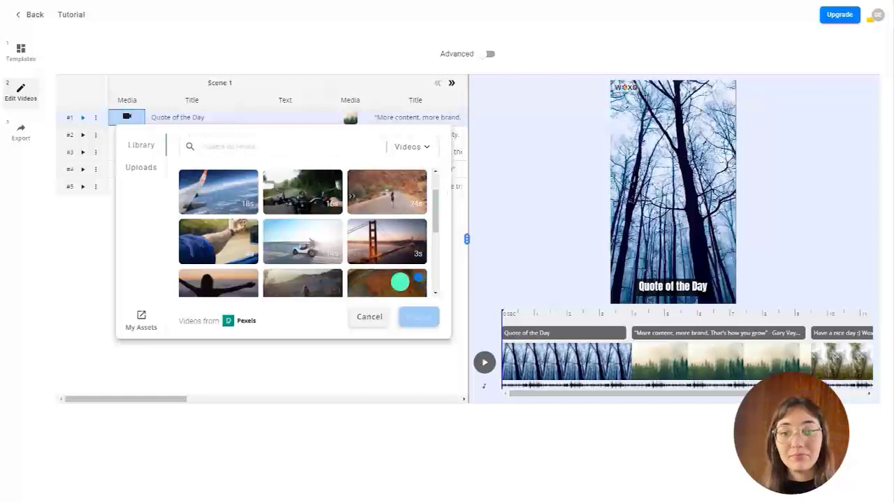
click(386, 282)
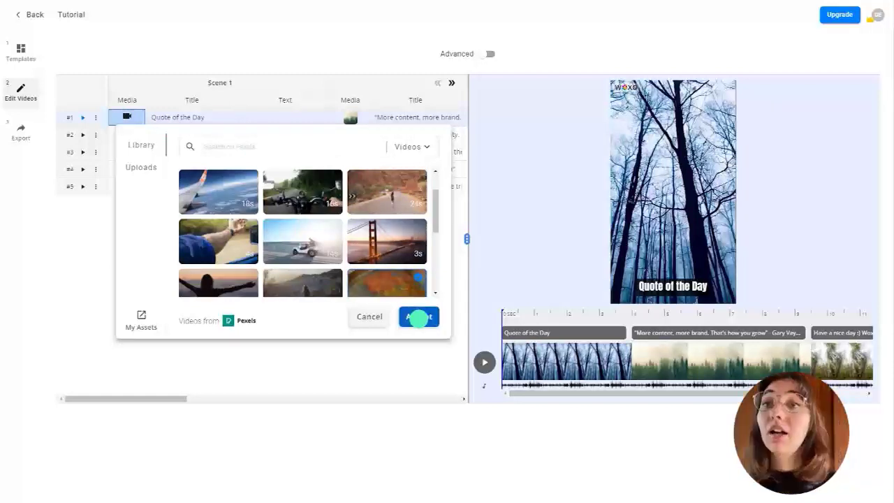
click(419, 315)
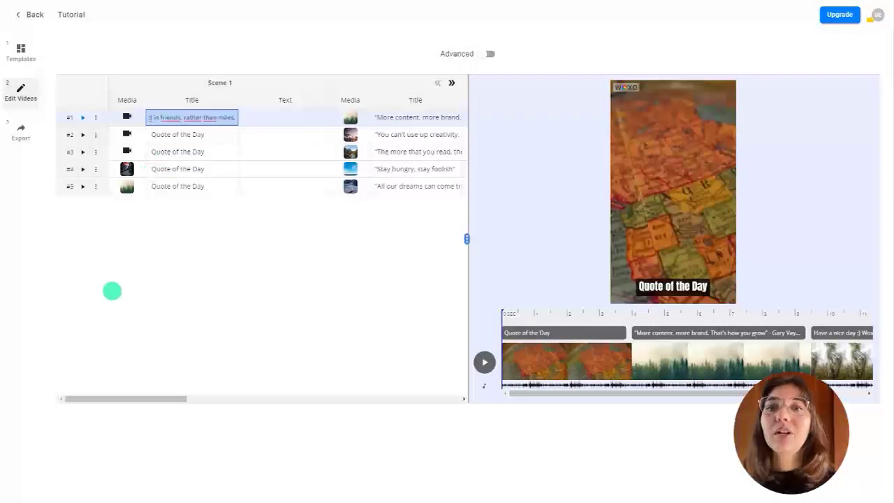
Retitle video 1 "A journey is best measured in friends, rather than miles.".
text(A journey is best measured in friends, rather than miles.)
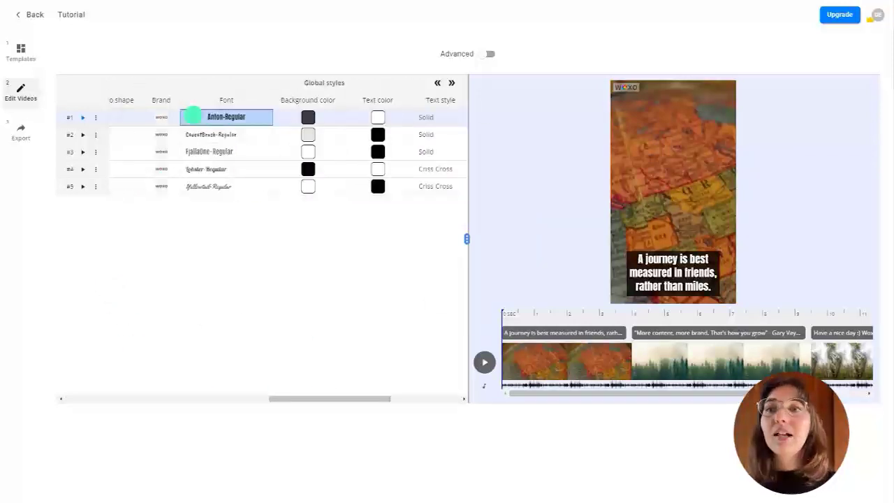
Give video 1's quote a handwritten script font in Global styles.
click(226, 118)
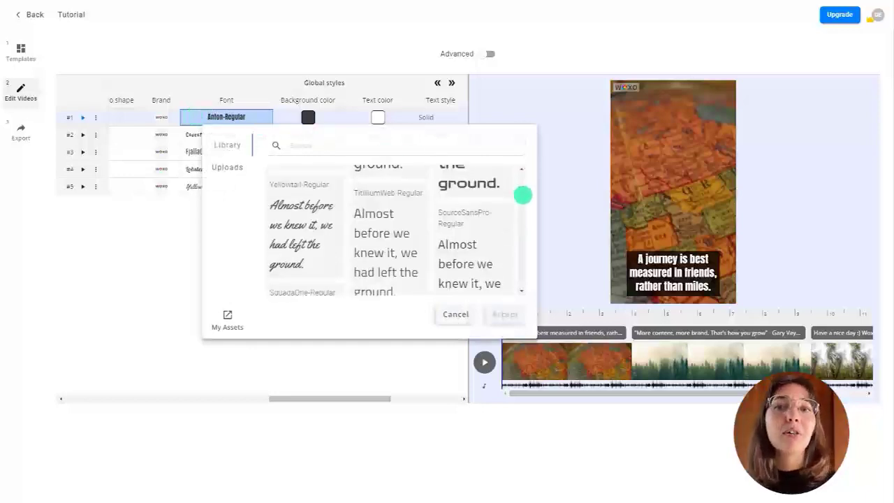
click(304, 216)
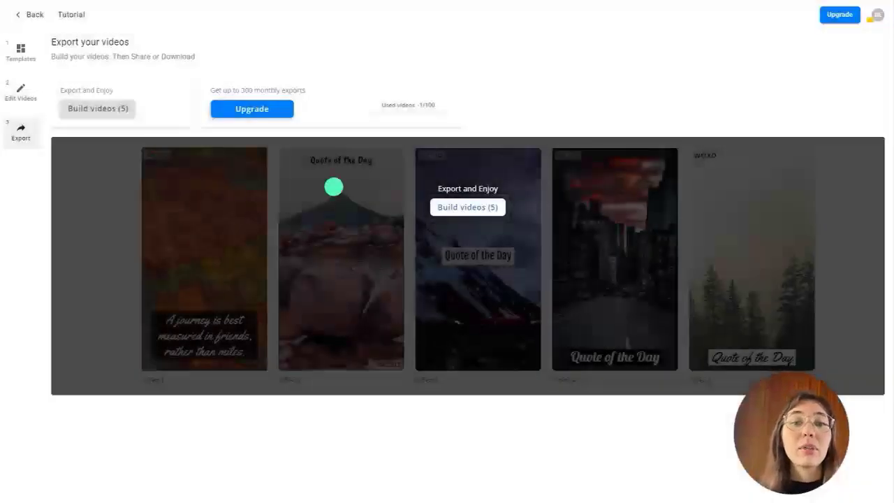
Build all five Full HD videos and copy the Share All Videos link.
click(97, 109)
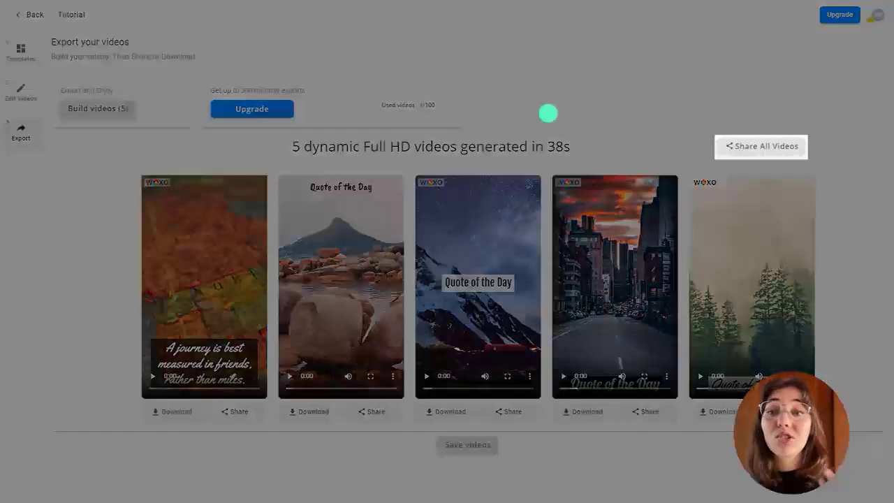
click(760, 147)
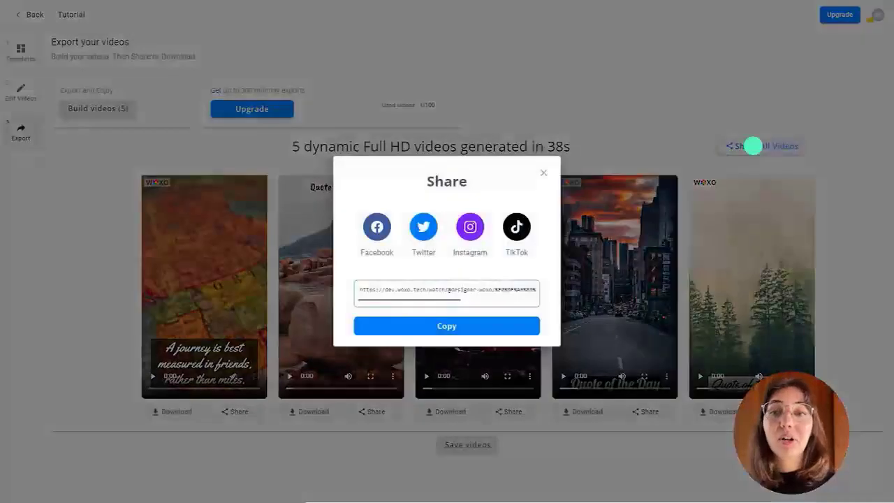
click(447, 327)
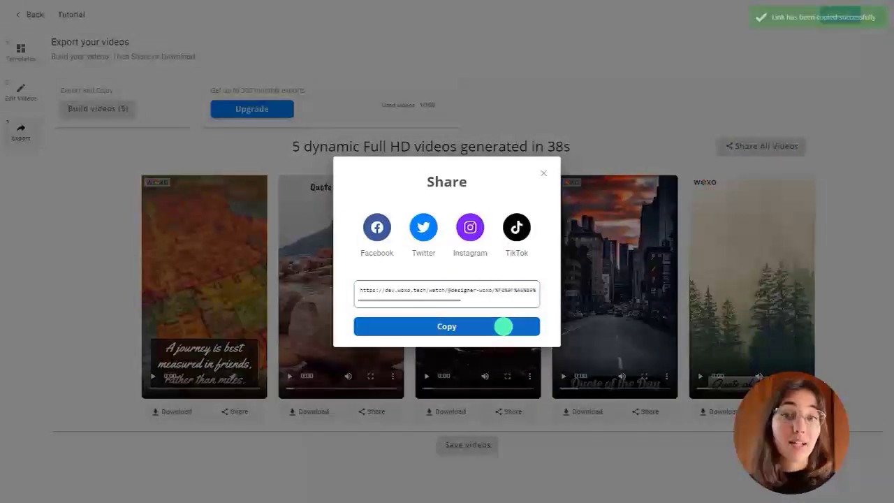
click(543, 173)
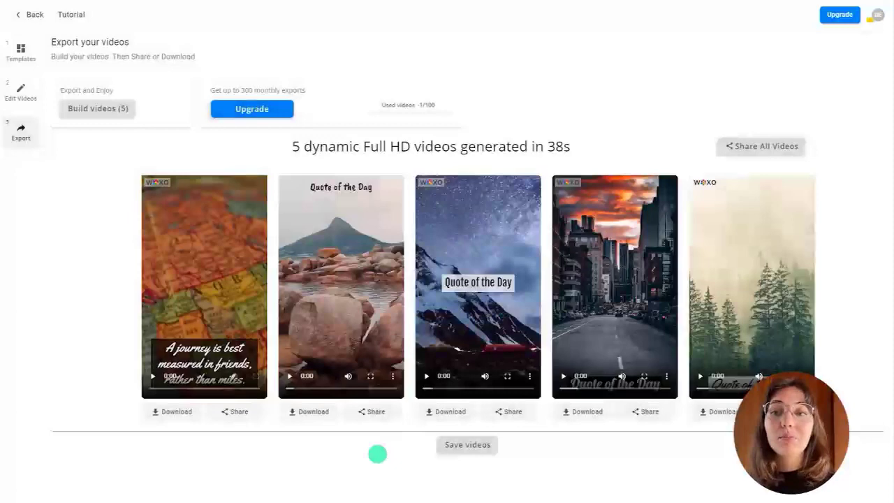